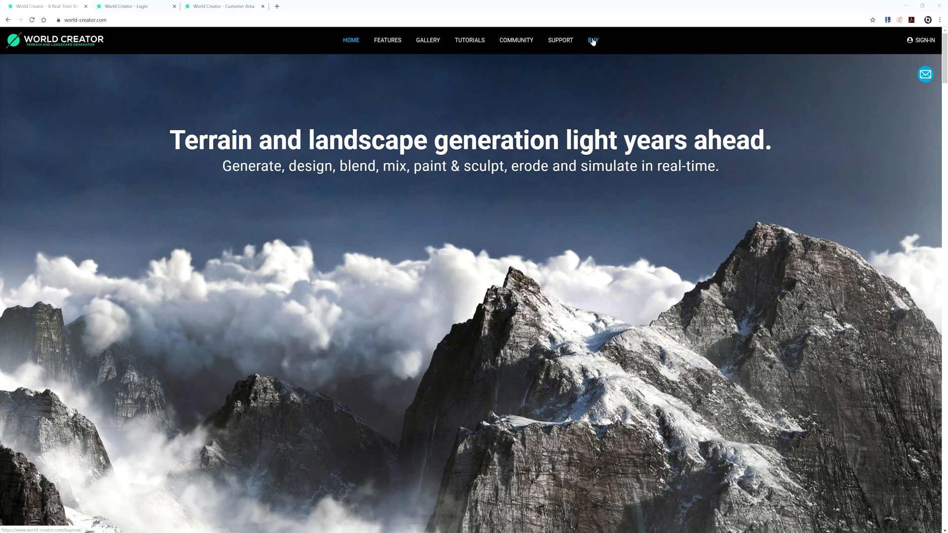
# Go to the BUY page and scroll to the Standard/Professional/Enterprise feature comparison
pyautogui.click(593, 40)
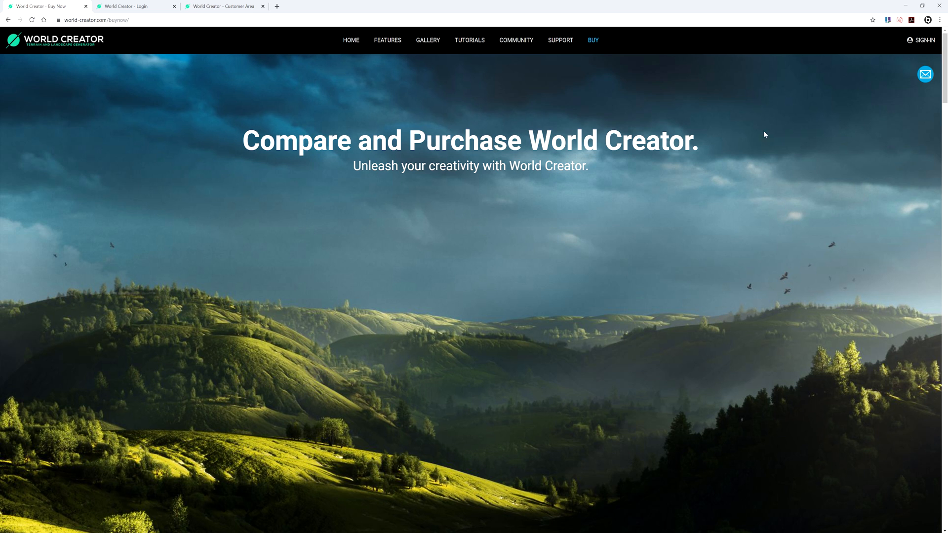
pyautogui.scroll(-3)
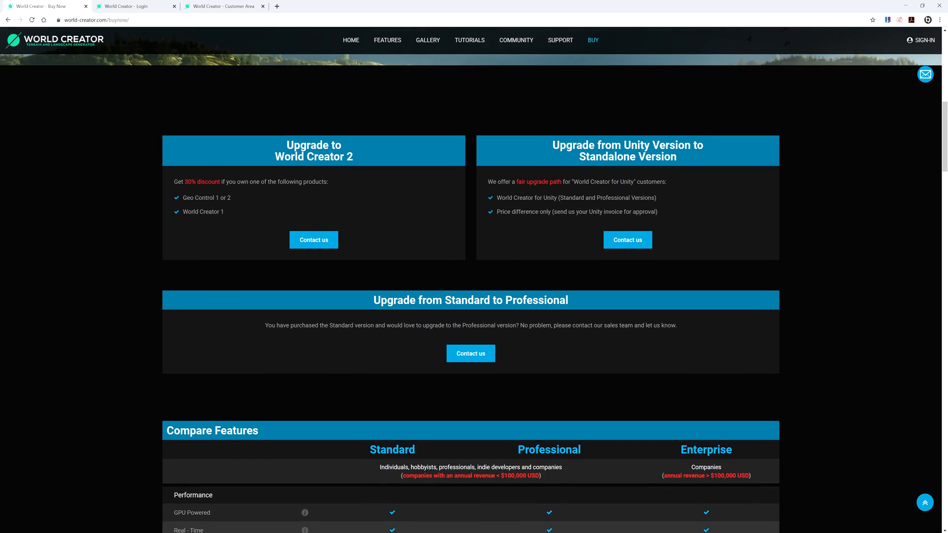
pyautogui.scroll(-3)
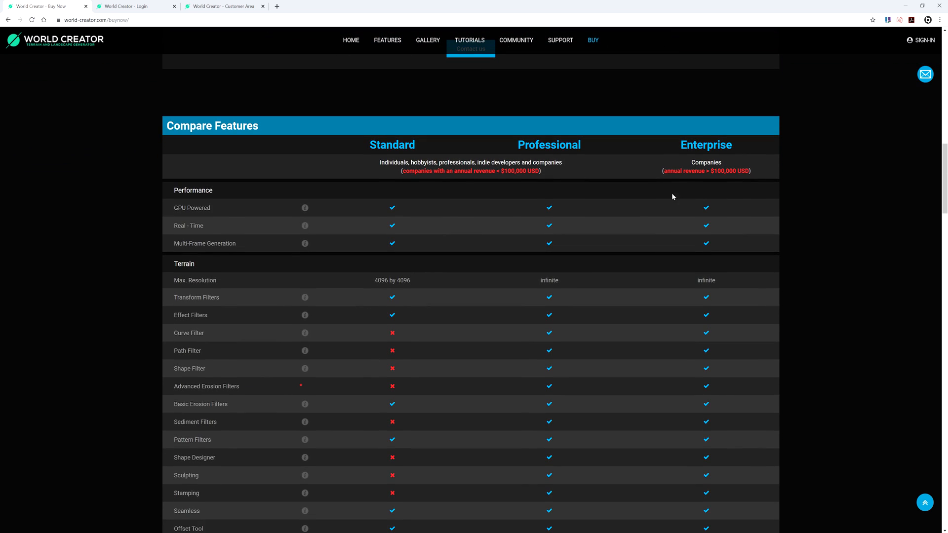
pyautogui.moveTo(469, 180)
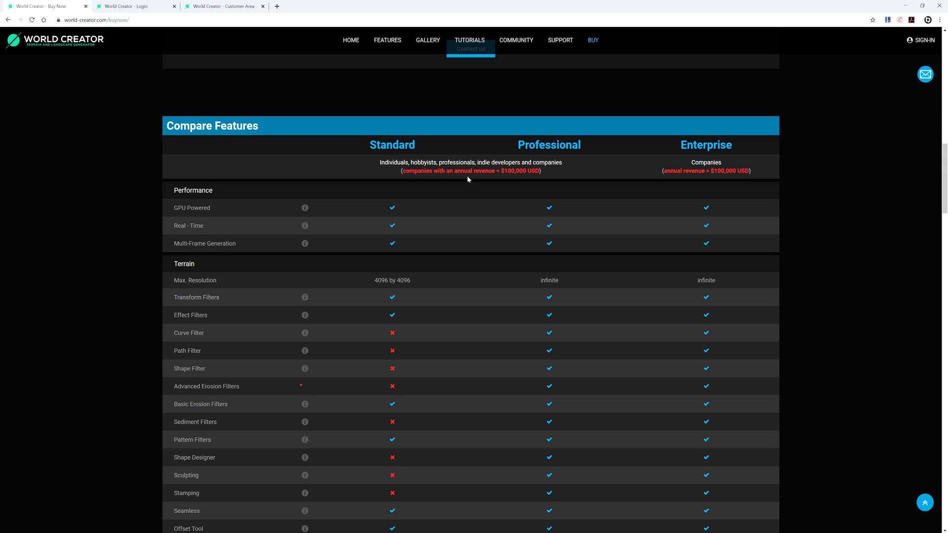
pyautogui.moveTo(616, 193)
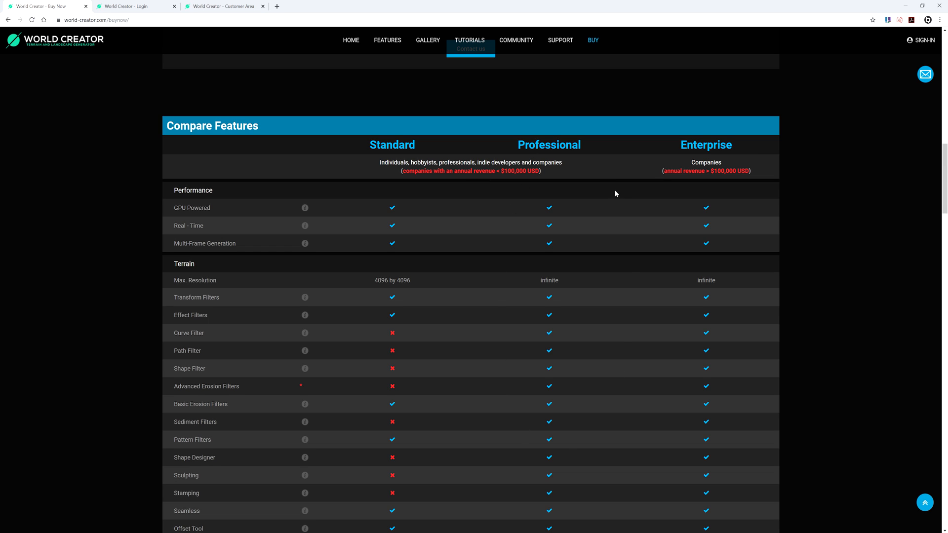
pyautogui.moveTo(530, 305)
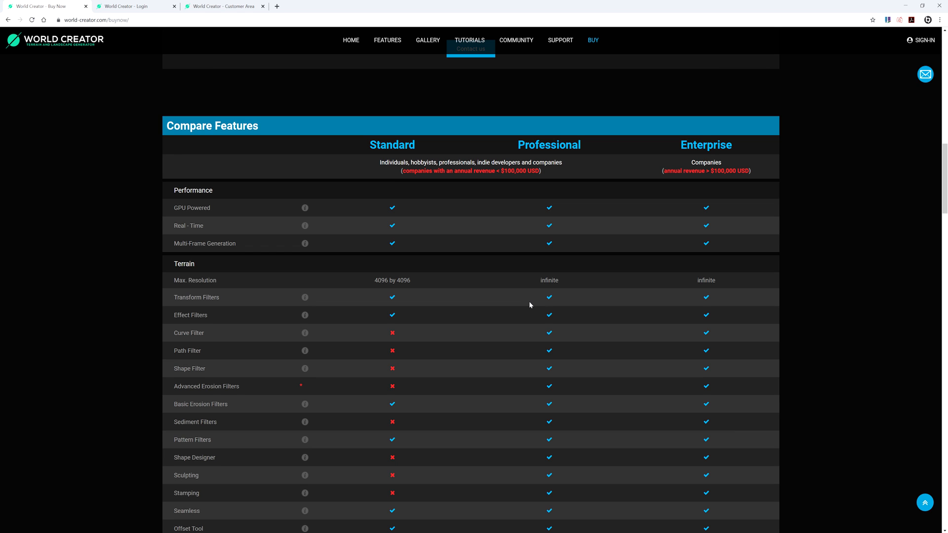
pyautogui.moveTo(657, 255)
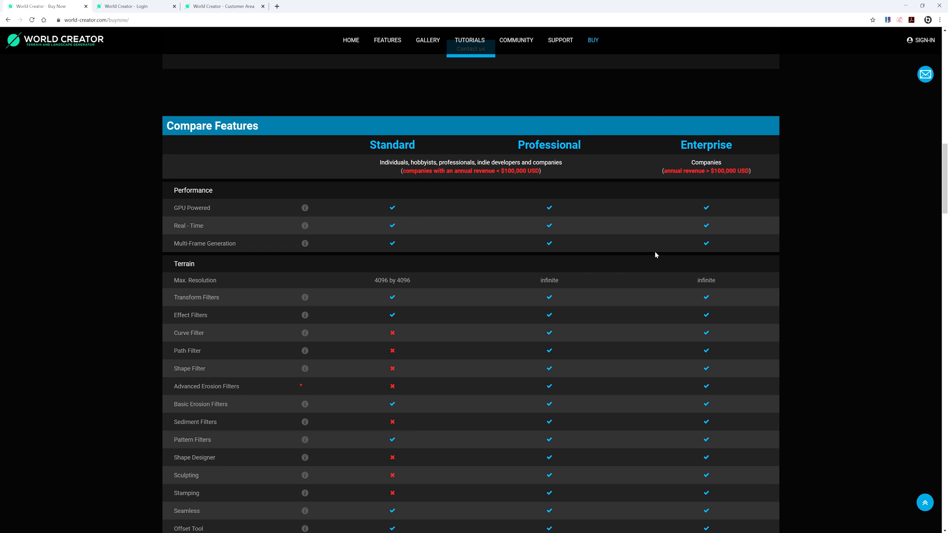
# Scroll past the feature table to the Purchase World Creator pricing section
pyautogui.scroll(-3)
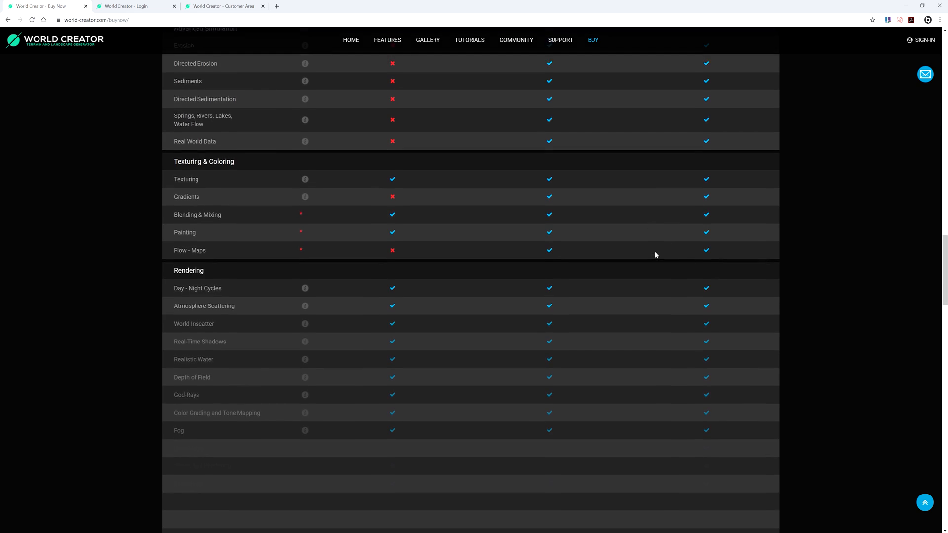
pyautogui.scroll(-3)
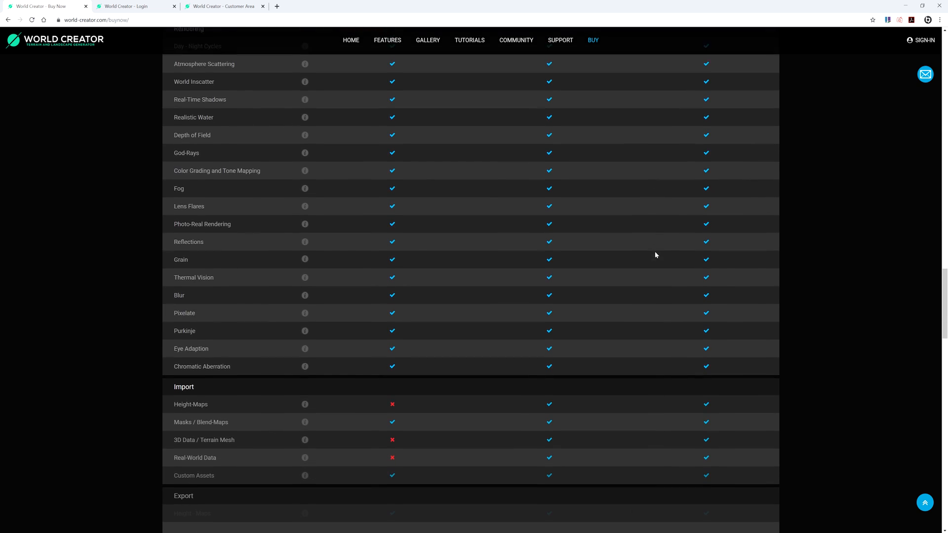
pyautogui.scroll(-3)
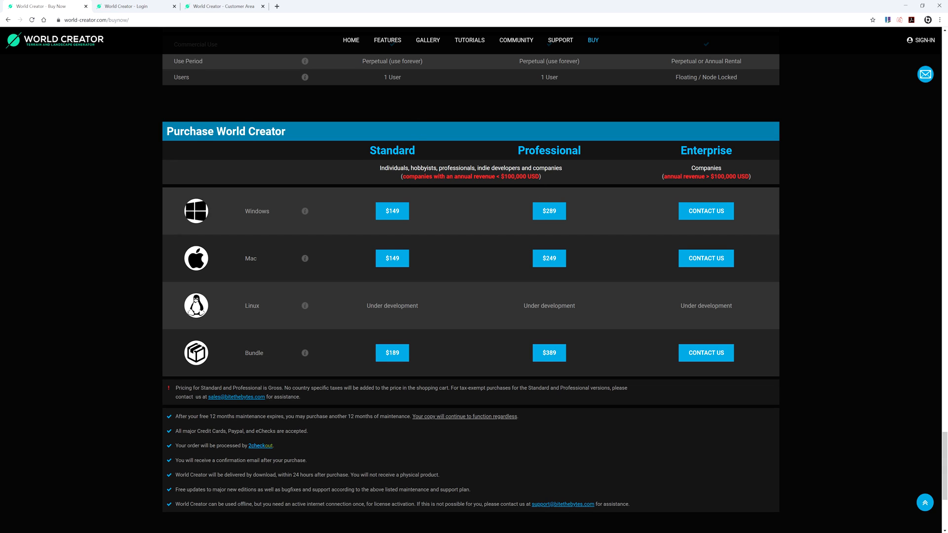
pyautogui.moveTo(538, 219)
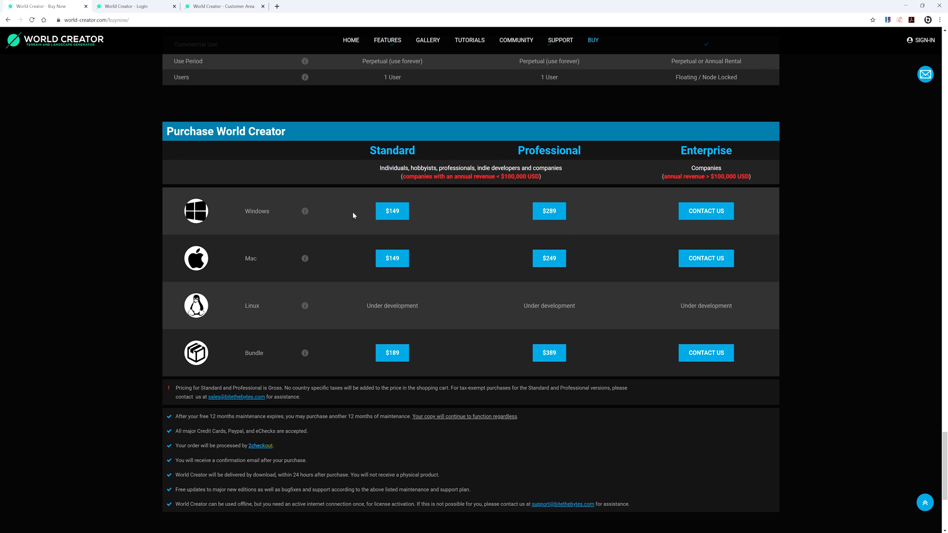
pyautogui.moveTo(551, 213)
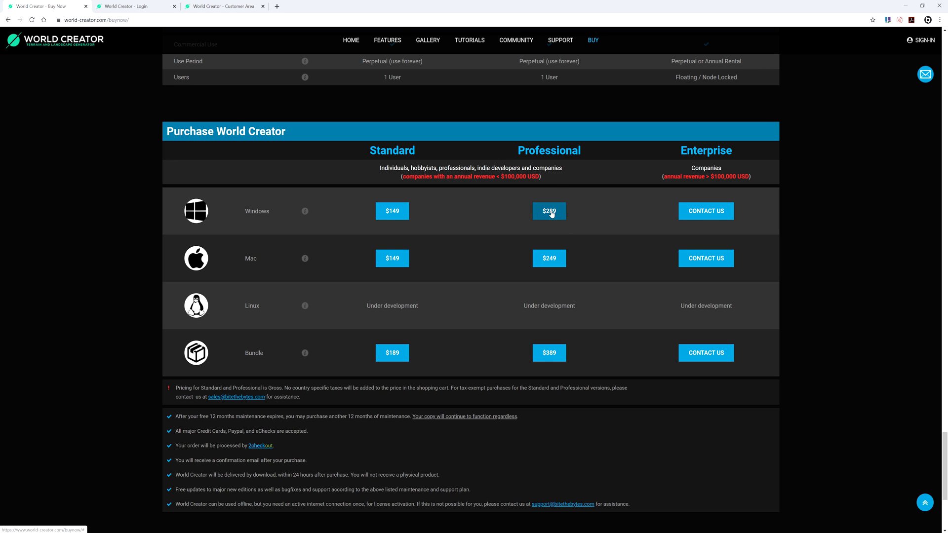
# Pick the $289 World Creator Professional for Windows offer
pyautogui.click(549, 211)
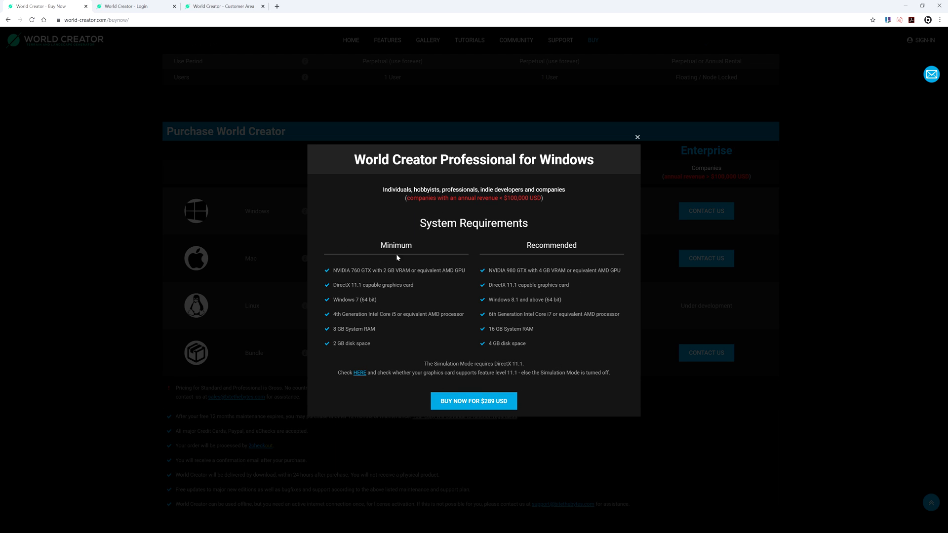
pyautogui.moveTo(451, 325)
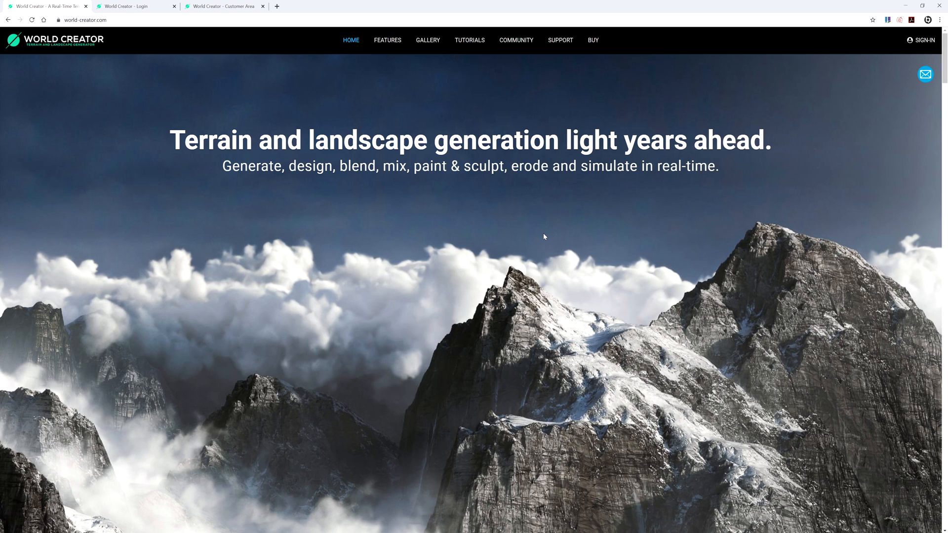
pyautogui.moveTo(673, 273)
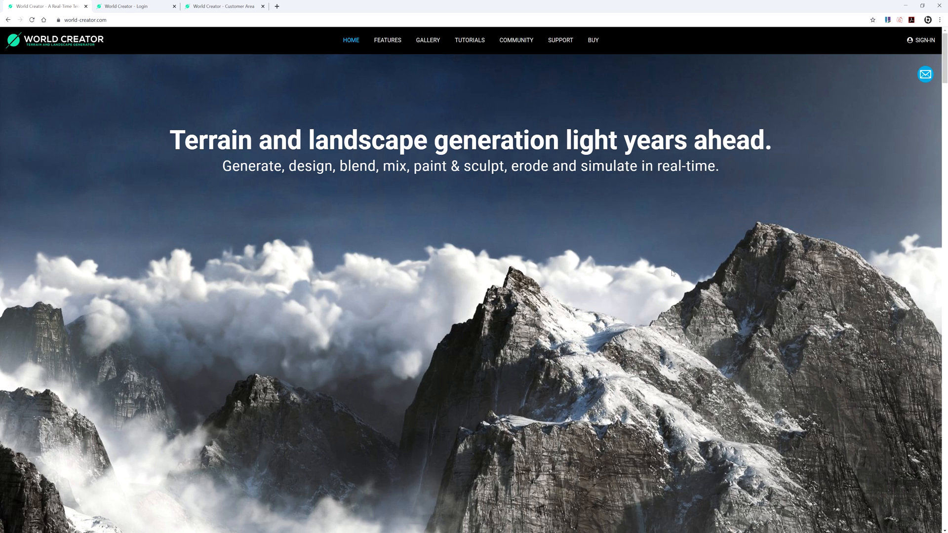
pyautogui.moveTo(925, 40)
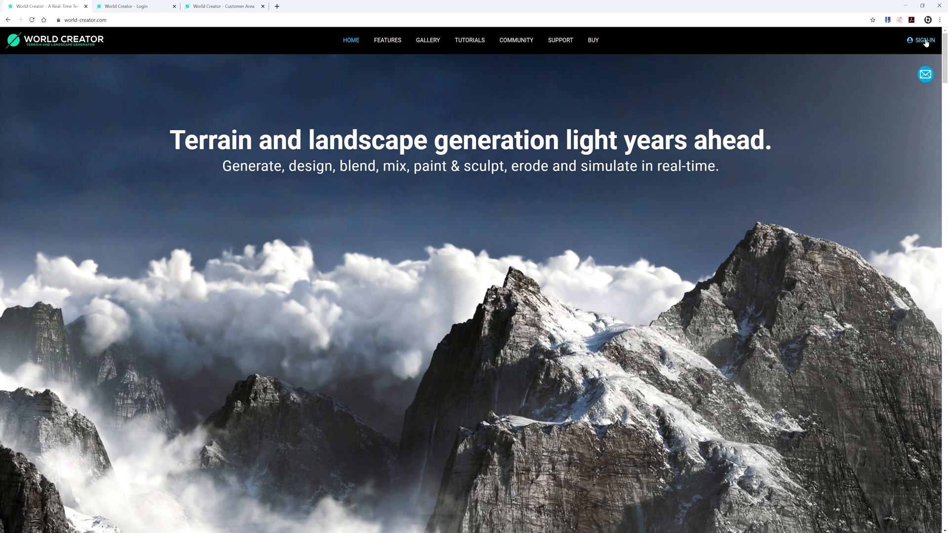
pyautogui.moveTo(917, 44)
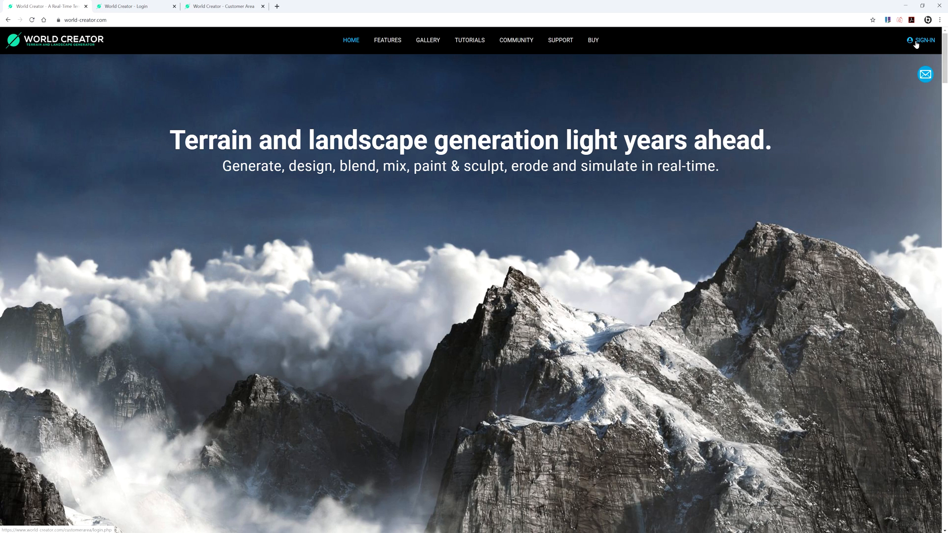
# Open the customer-area sign-in page and enter the email and password
pyautogui.click(923, 40)
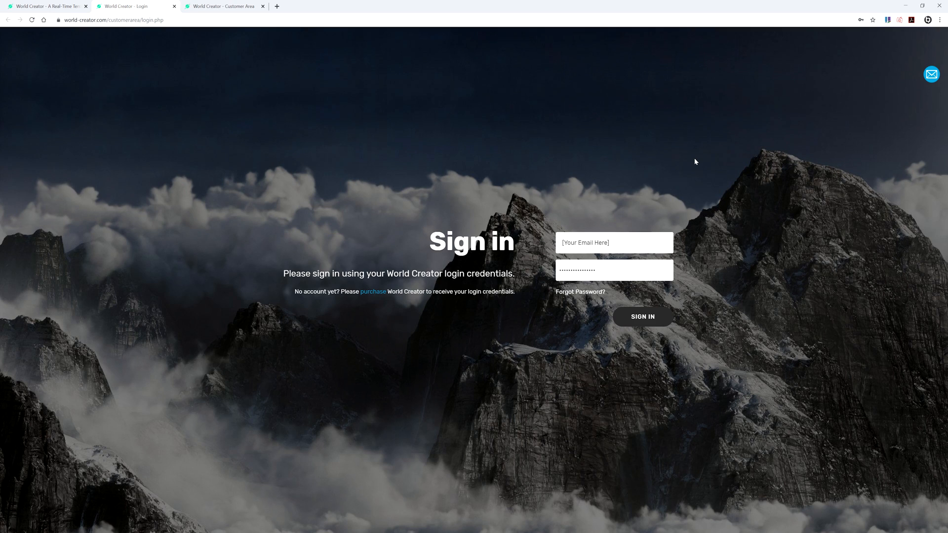
pyautogui.click(643, 317)
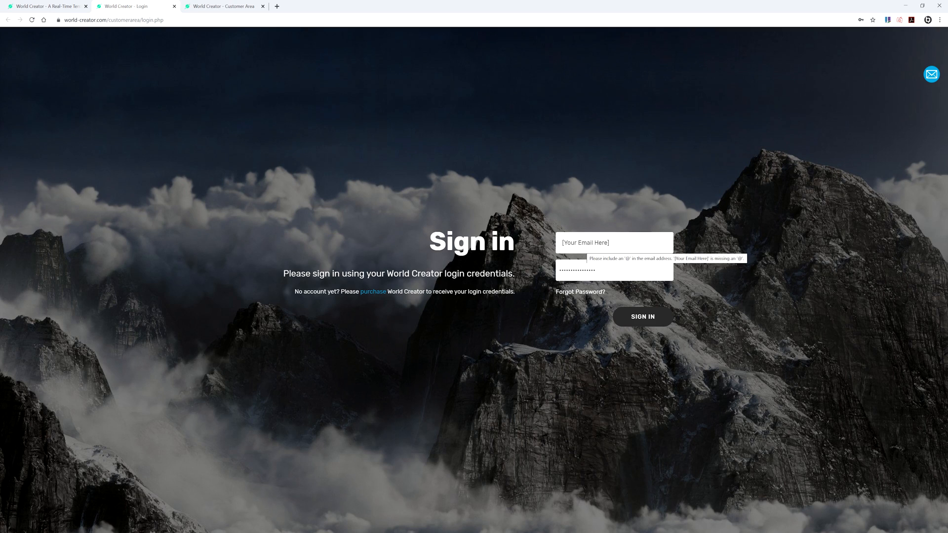
pyautogui.click(643, 317)
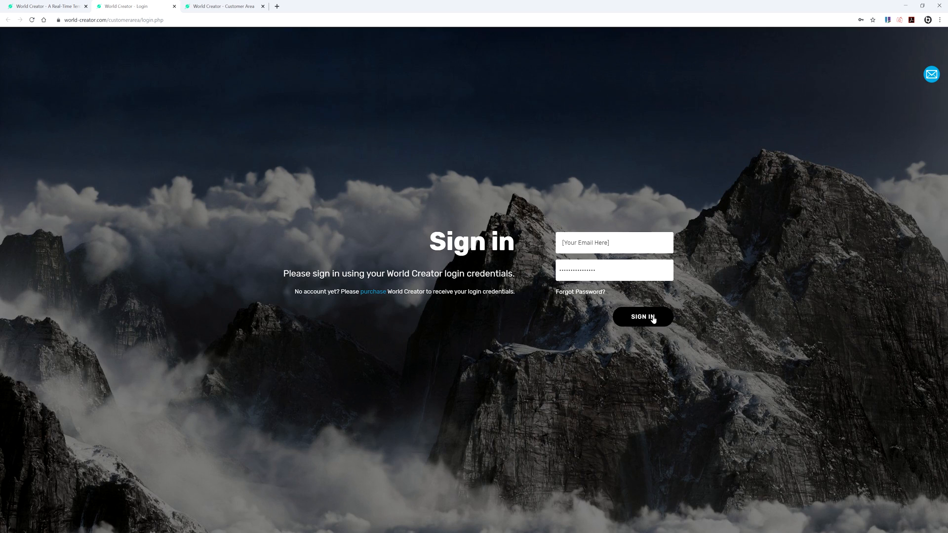
# Sign in to reach the customer area with Windows, Mac, bridge and beta downloads
pyautogui.click(643, 316)
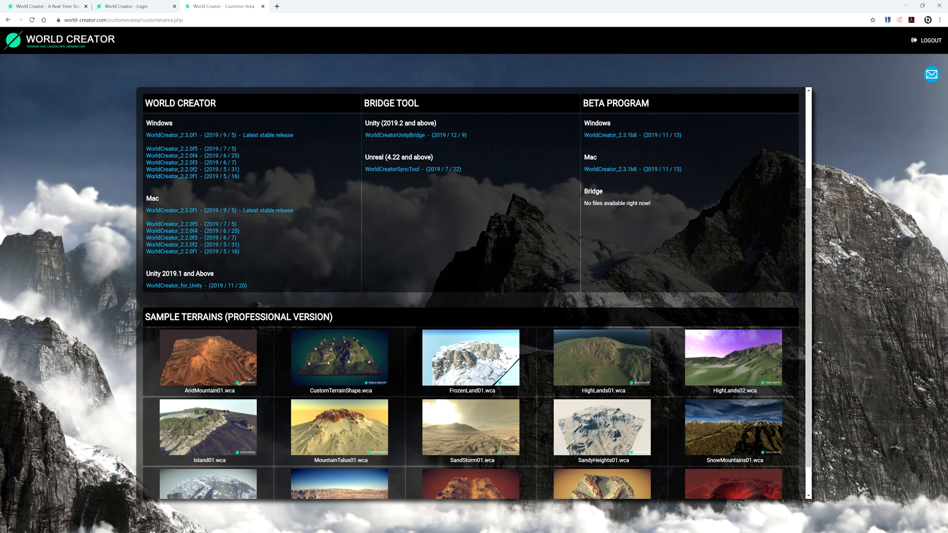
pyautogui.moveTo(727, 191)
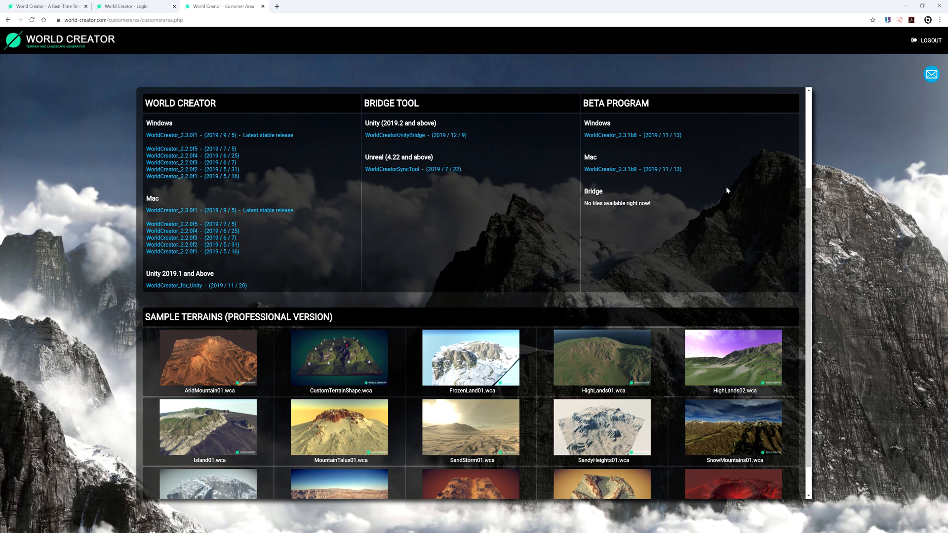
pyautogui.moveTo(476, 296)
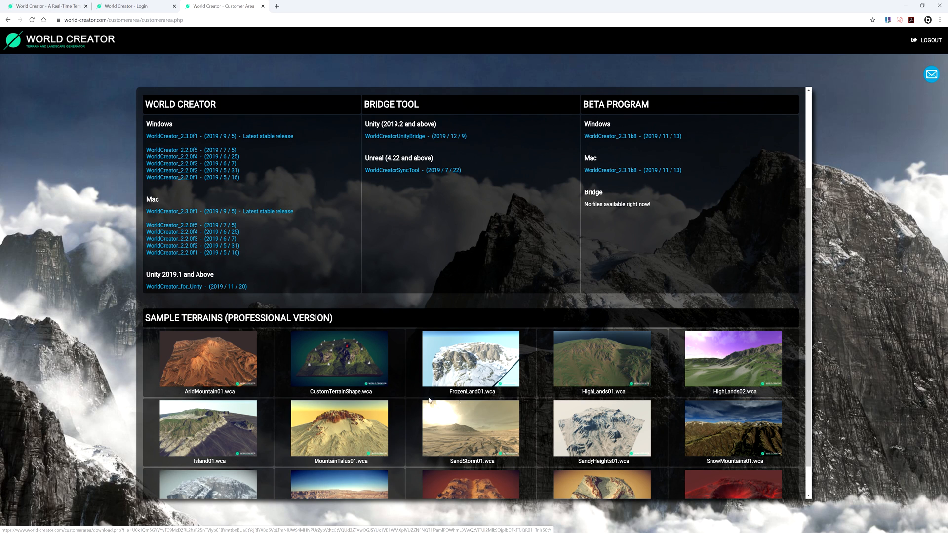
pyautogui.moveTo(543, 361)
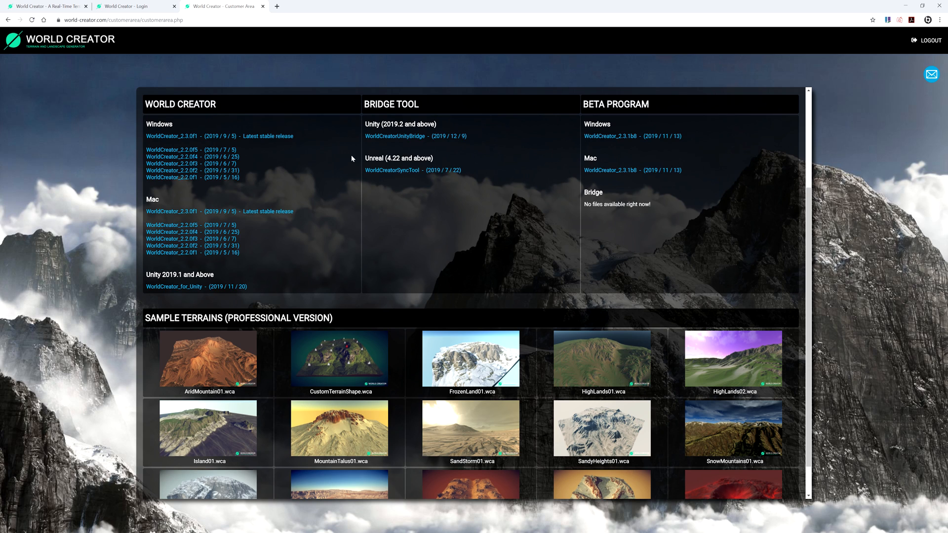
pyautogui.moveTo(336, 156)
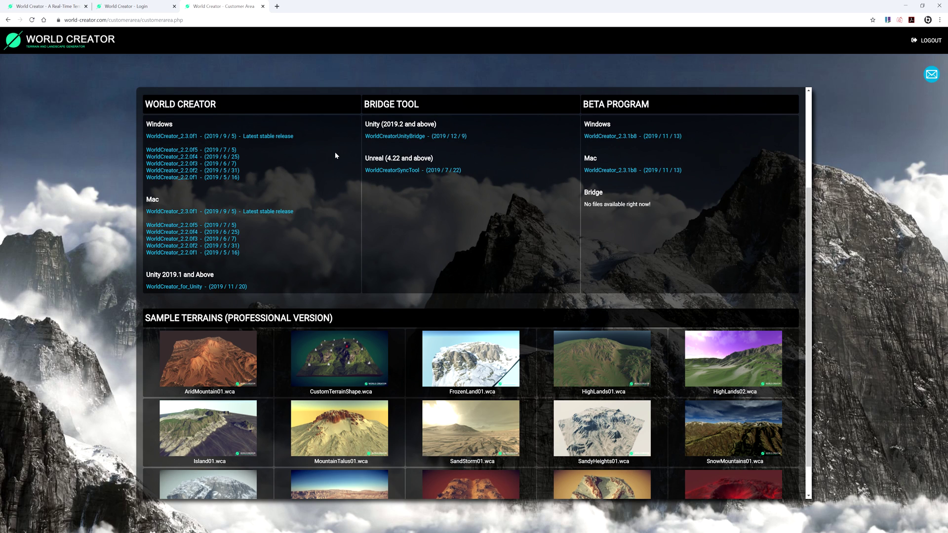
pyautogui.moveTo(321, 145)
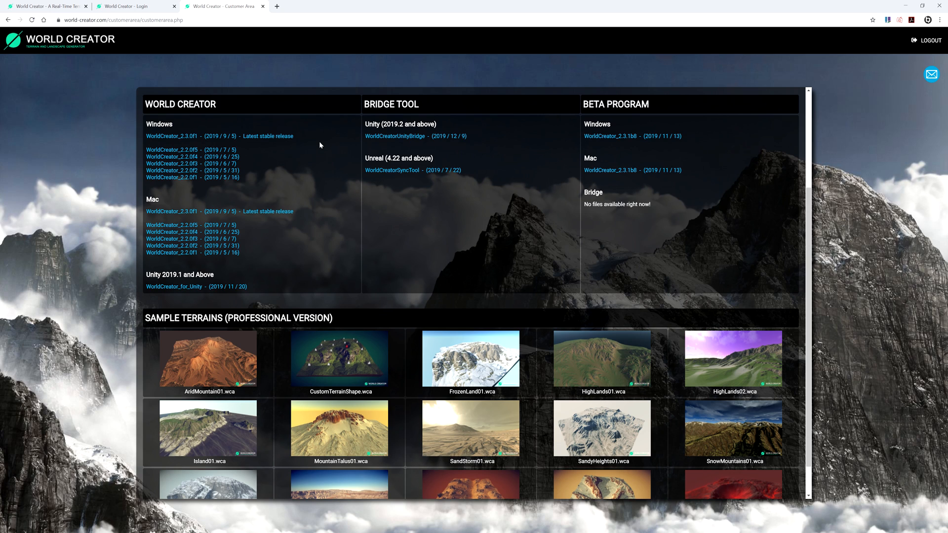
pyautogui.moveTo(269, 147)
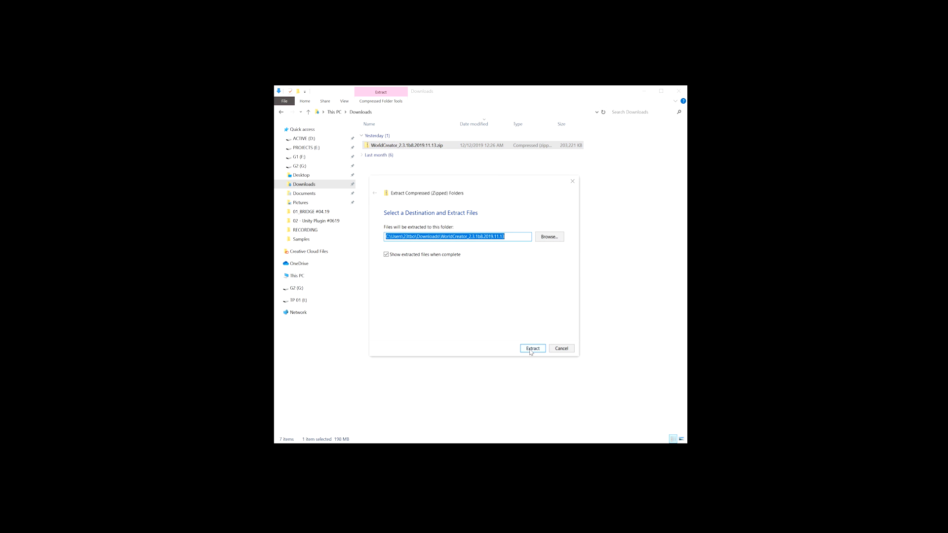
# Extract WorldCreator_2.3.1b8.zip to its default Downloads destination
pyautogui.click(533, 348)
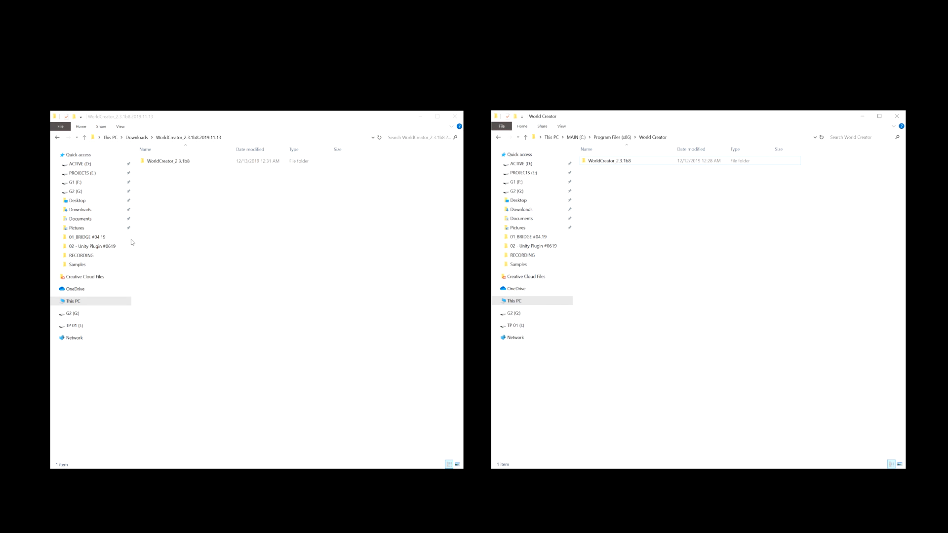
# Close Downloads, leaving Program Files (x86)\World Creator with WorldCreator_2.3.1b8 visible
pyautogui.click(166, 161)
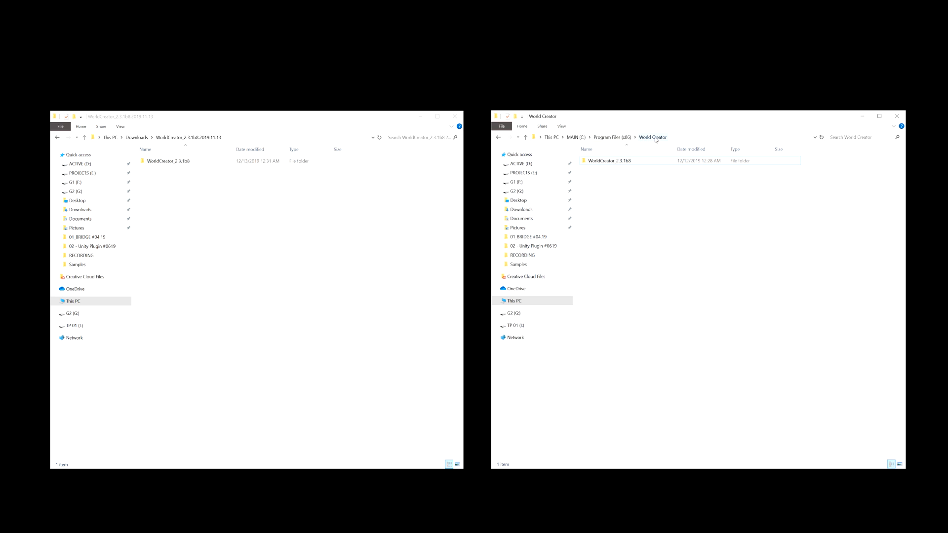
pyautogui.moveTo(616, 128)
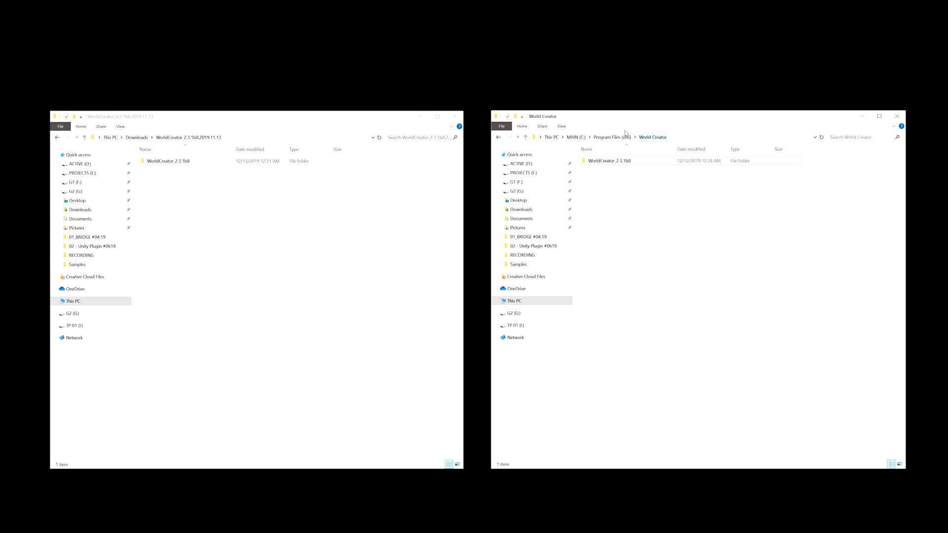
pyautogui.click(168, 161)
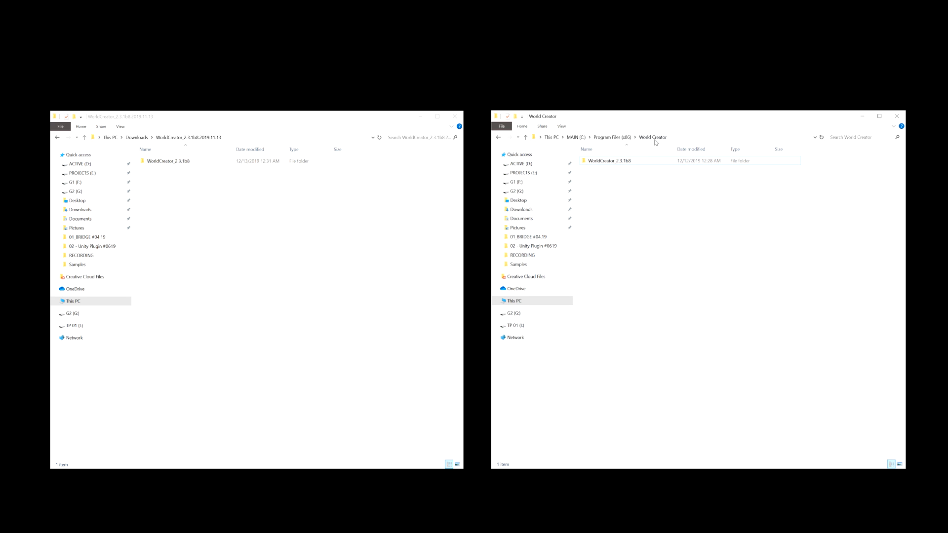
pyautogui.click(168, 161)
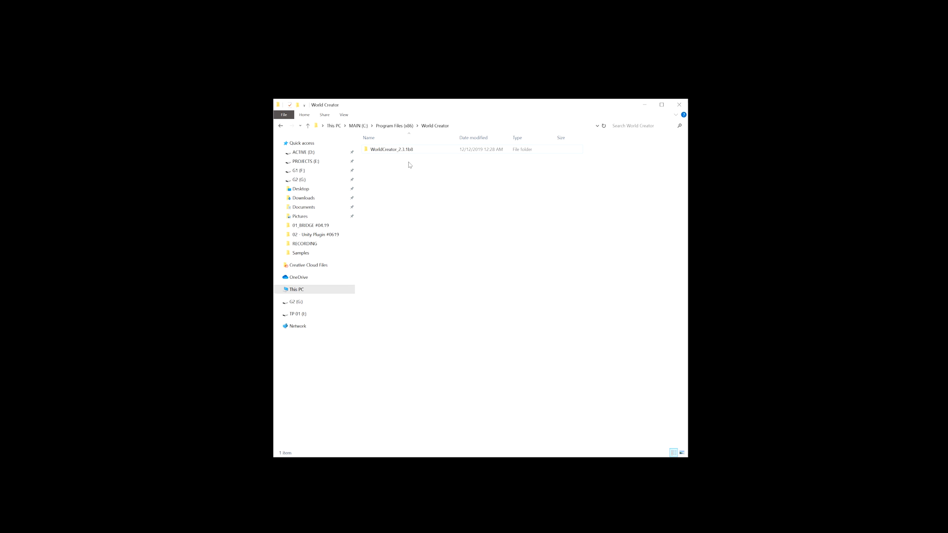
# Run World Creator 2.3.1b8.exe from the WorldCreator_2.3.1b8 folder
pyautogui.doubleClick(390, 149)
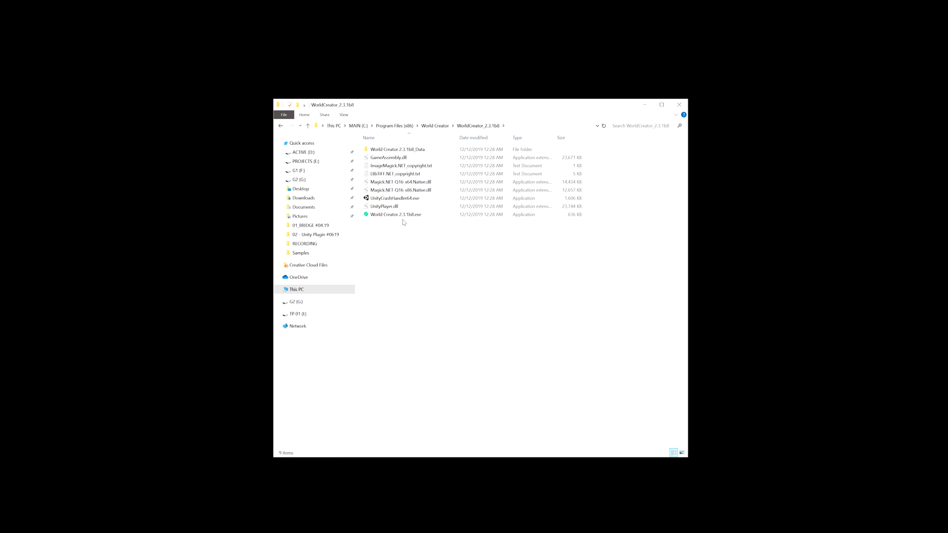
pyautogui.moveTo(402, 215)
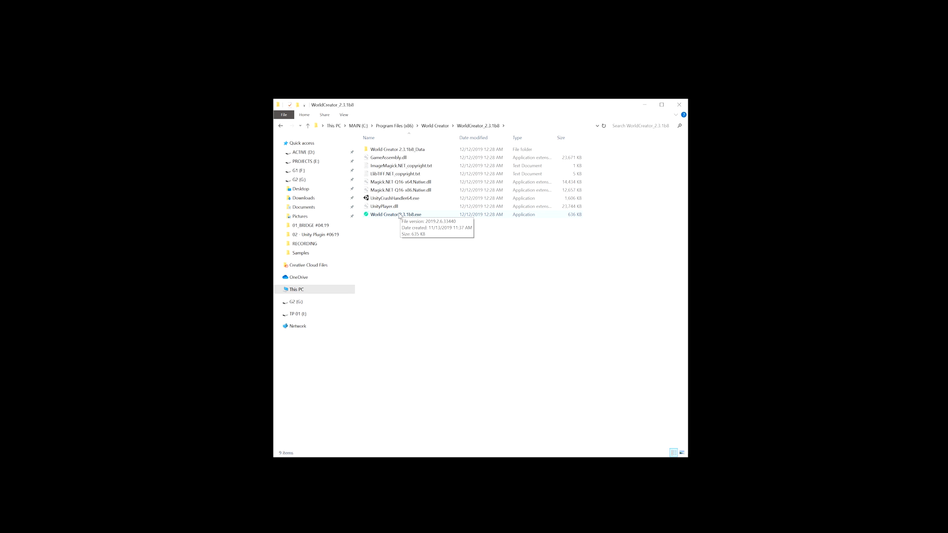
pyautogui.doubleClick(395, 215)
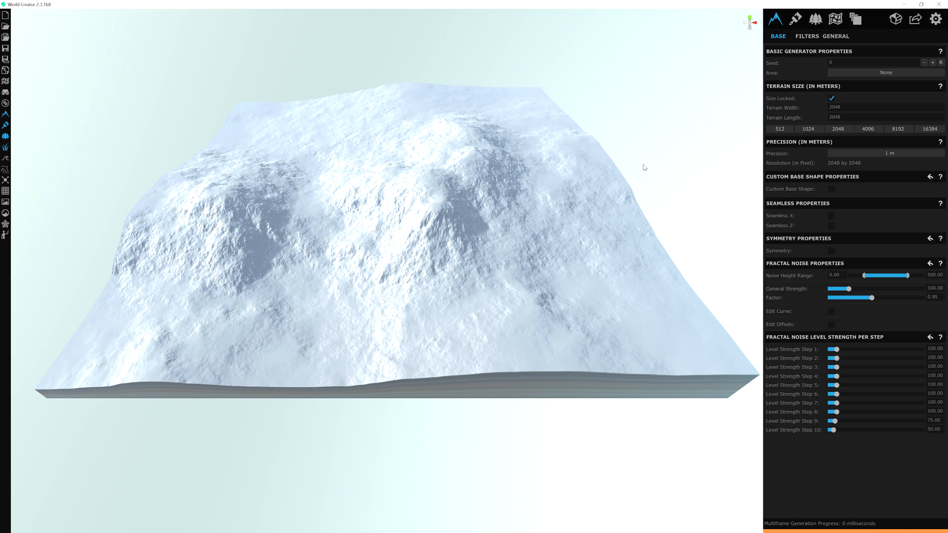